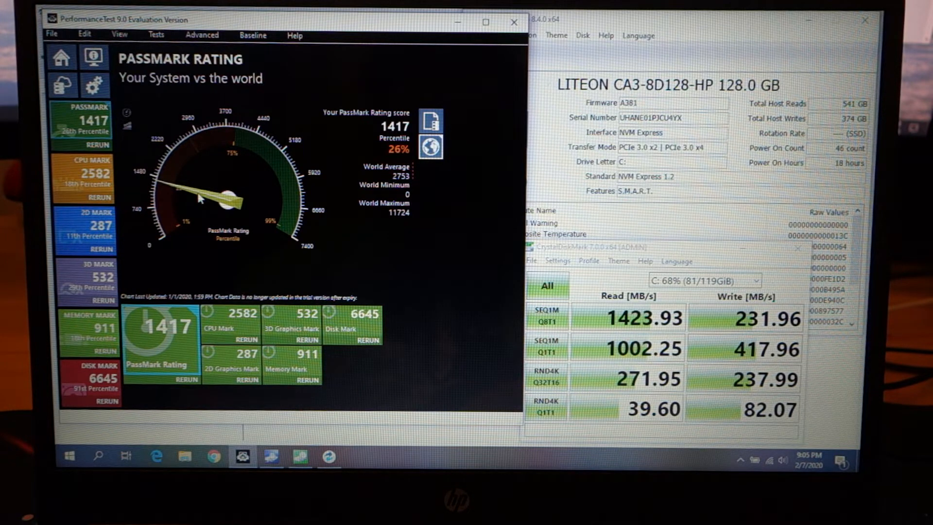
pyautogui.moveTo(687, 24)
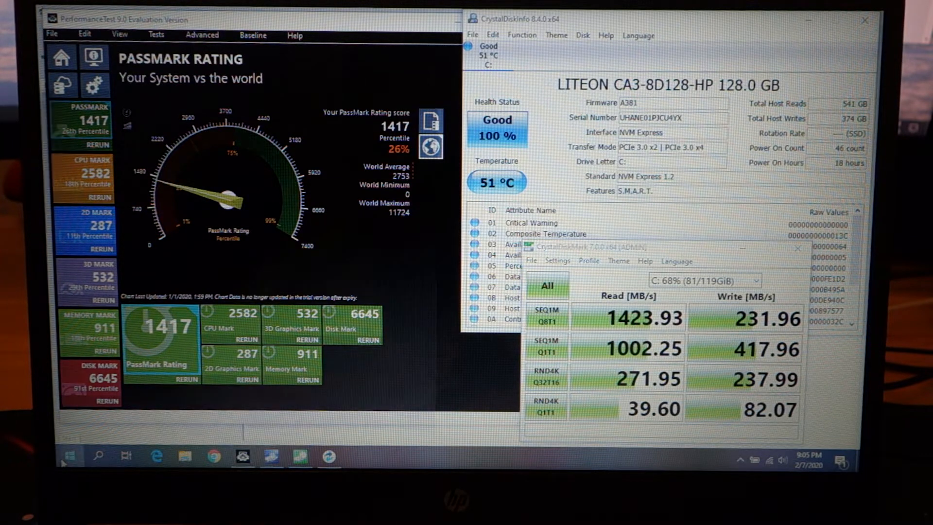
# Step: Launch Snipping Tool from the taskbar to capture the benchmark and disk health windows
pyautogui.click(70, 457)
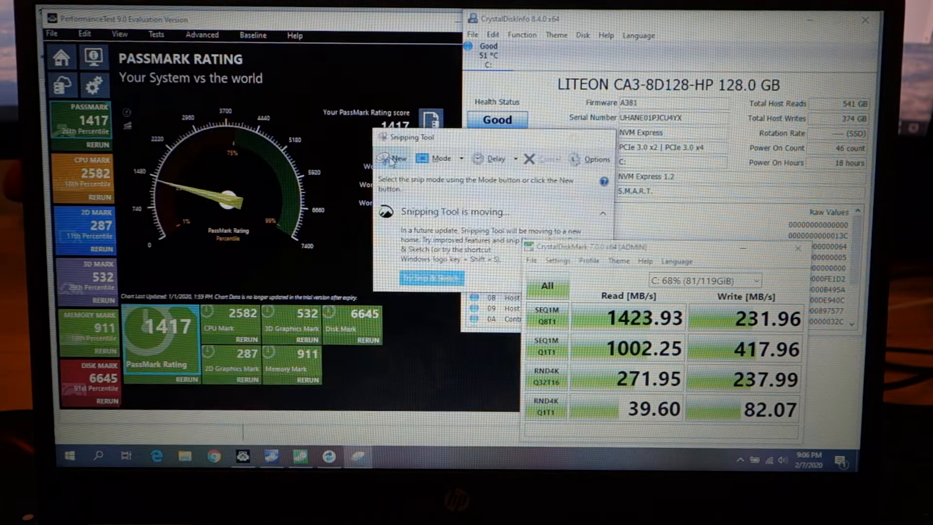
# Step: Capture a new snip of the benchmark windows and save it to Pictures as 'pre disk update'
pyautogui.click(393, 159)
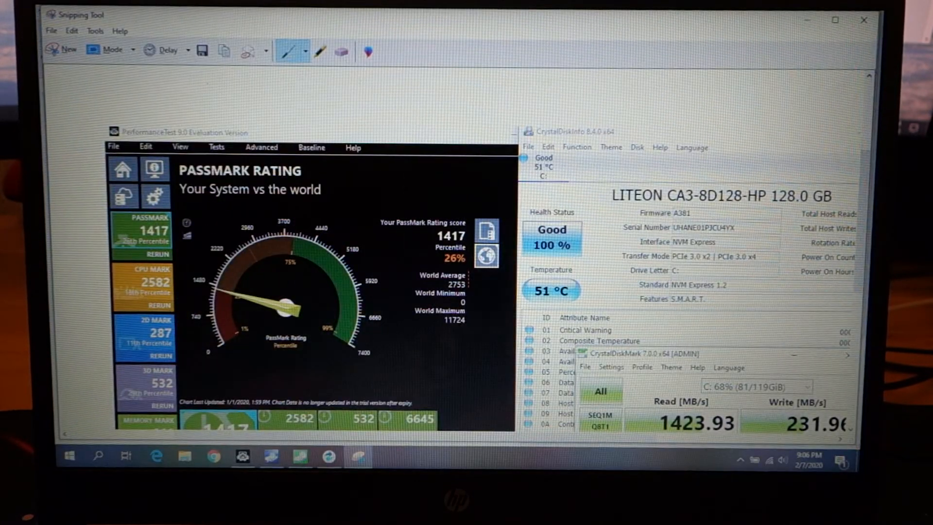
pyautogui.click(202, 50)
pyautogui.write('pre disk update')
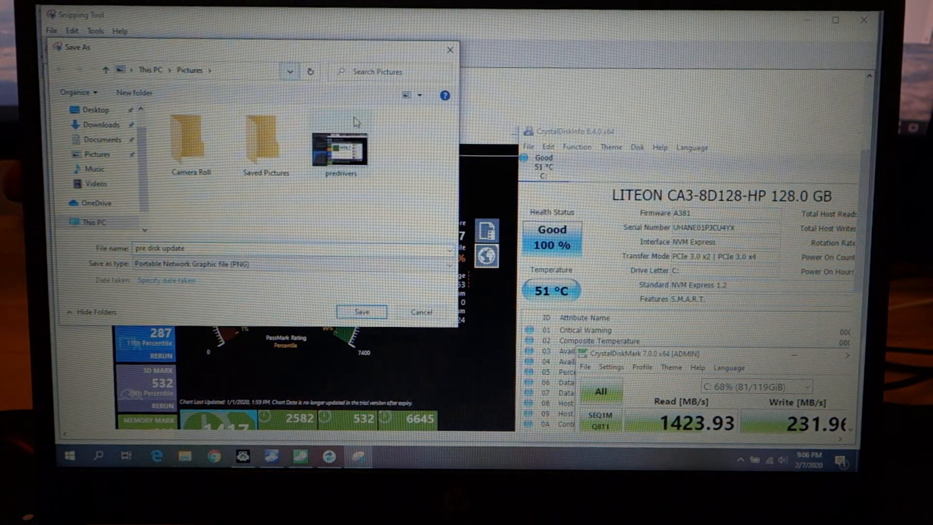
pyautogui.click(361, 312)
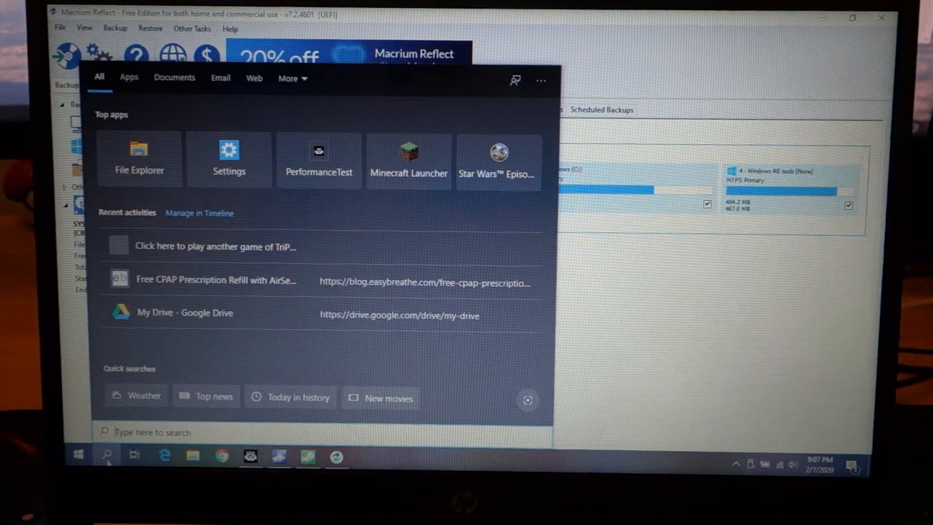
# Step: Search 'co' for Control Panel, then launch Computer Management from Administrative Tools
pyautogui.write('co')
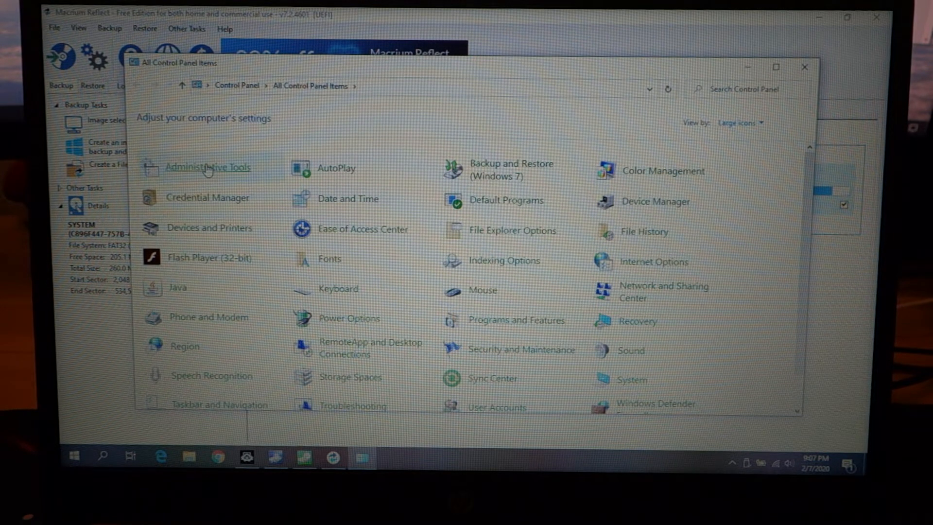
pyautogui.doubleClick(207, 167)
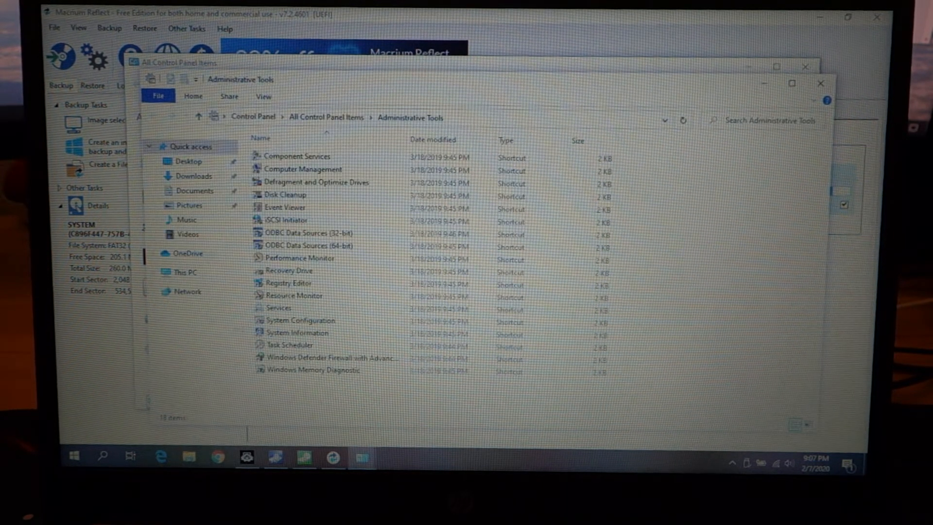
pyautogui.click(303, 169)
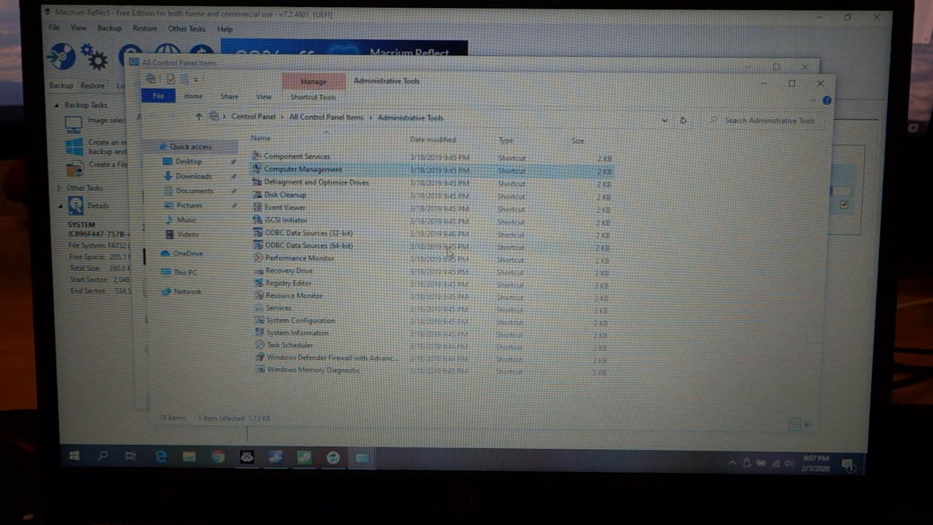
pyautogui.doubleClick(302, 170)
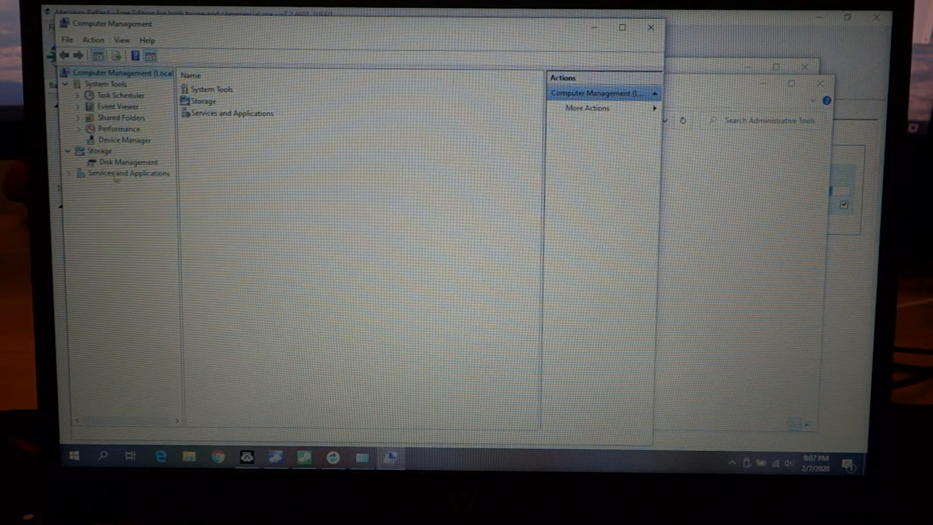
# Step: In Disk Management, initialize the new 238.47 GB Disk 1 as GPT
pyautogui.click(129, 162)
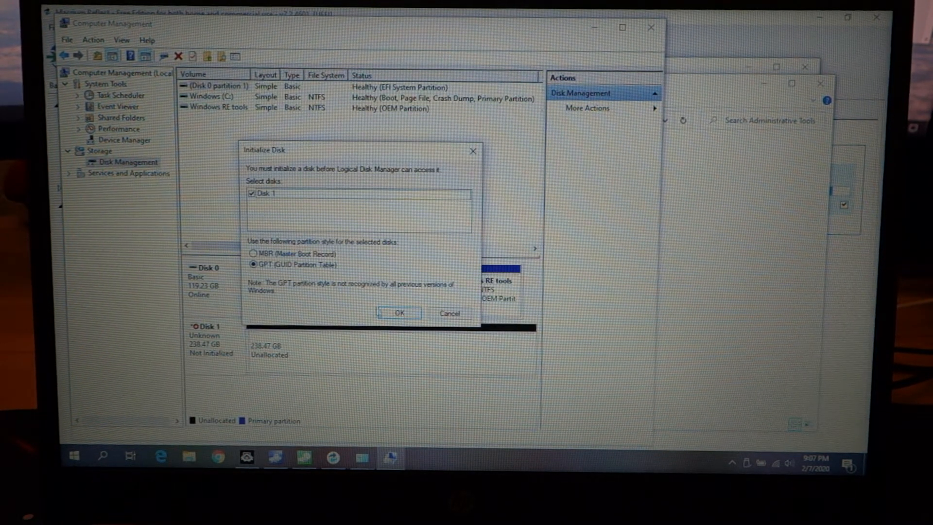
pyautogui.click(398, 314)
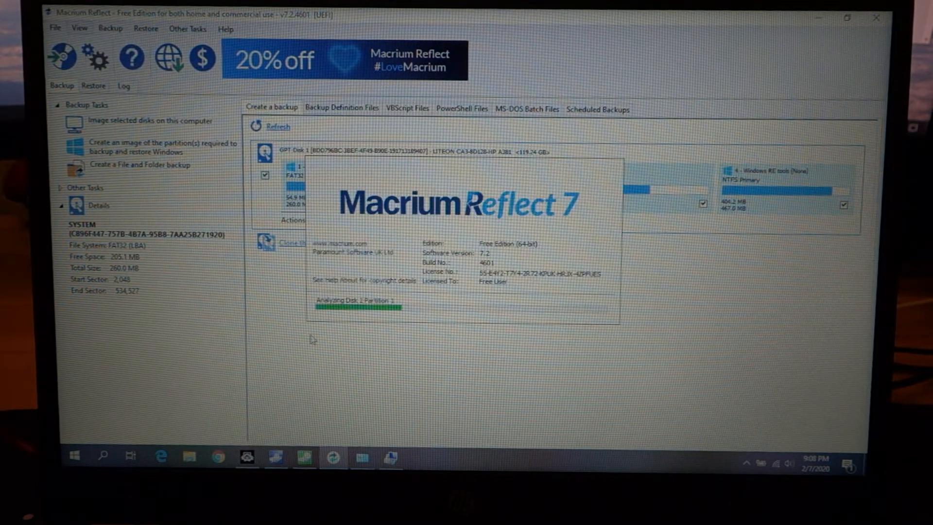
pyautogui.moveTo(256, 366)
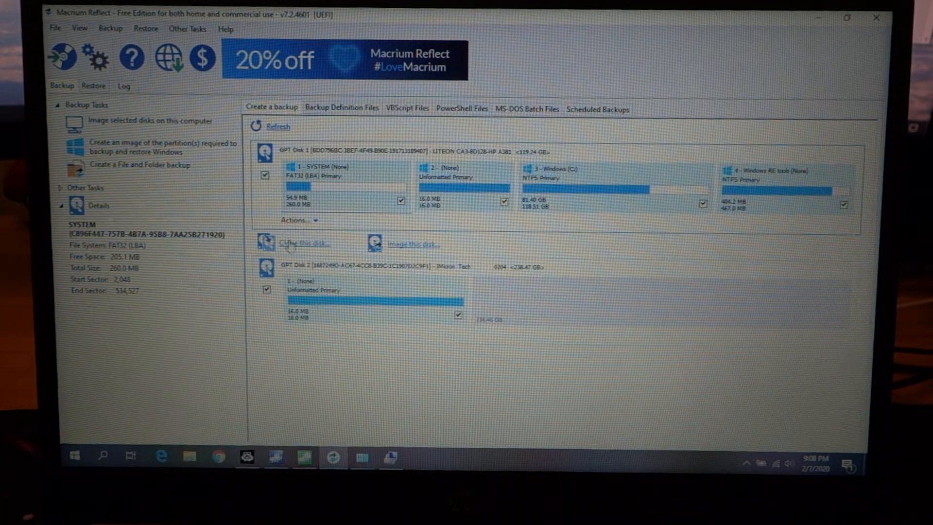
# Step: Clone the LITEON disk to the JMicron disk with no schedule, running it immediately
pyautogui.click(304, 243)
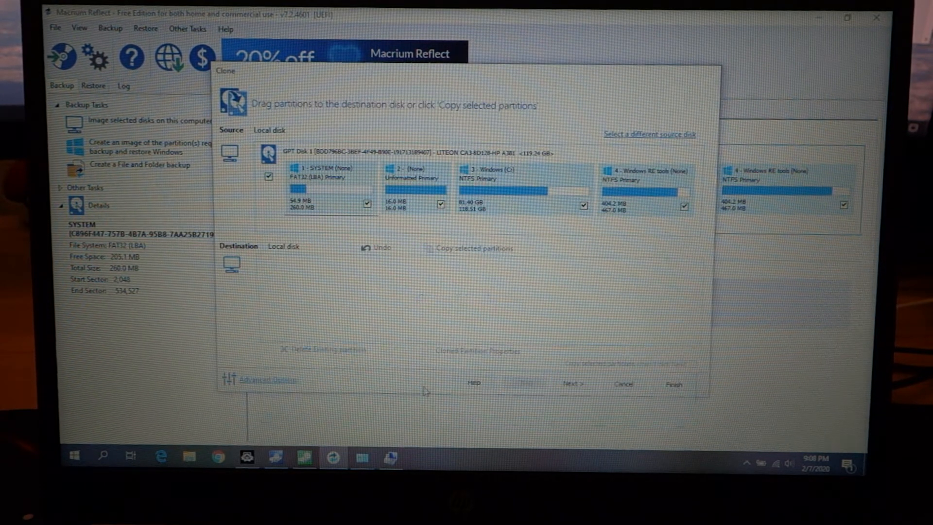
pyautogui.click(572, 384)
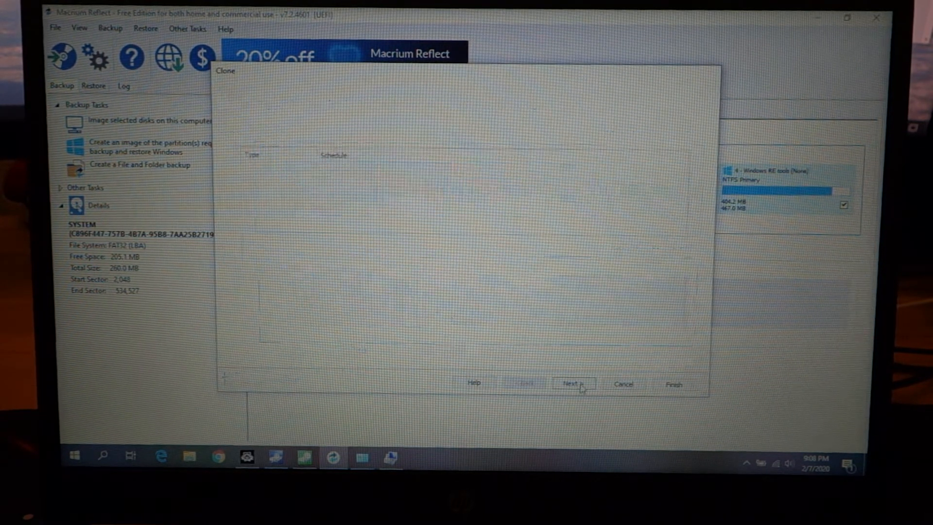
pyautogui.click(572, 383)
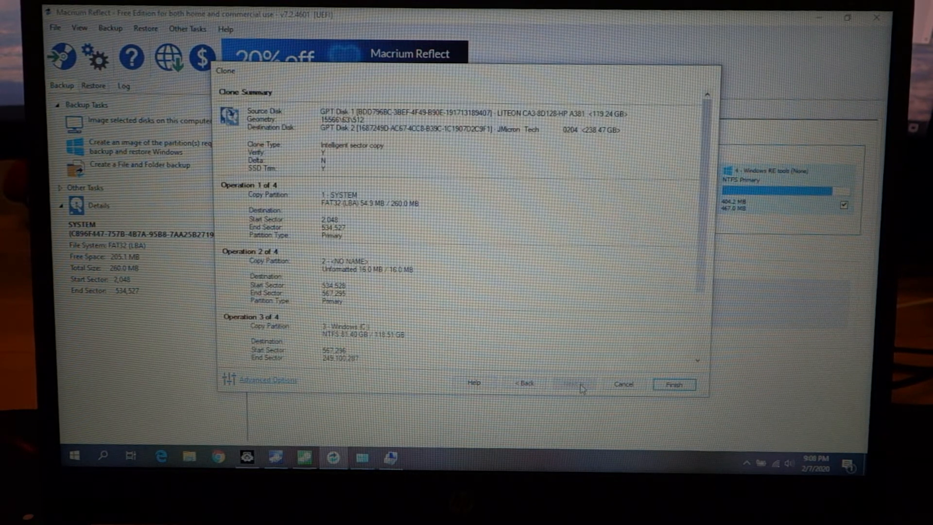
pyautogui.click(673, 384)
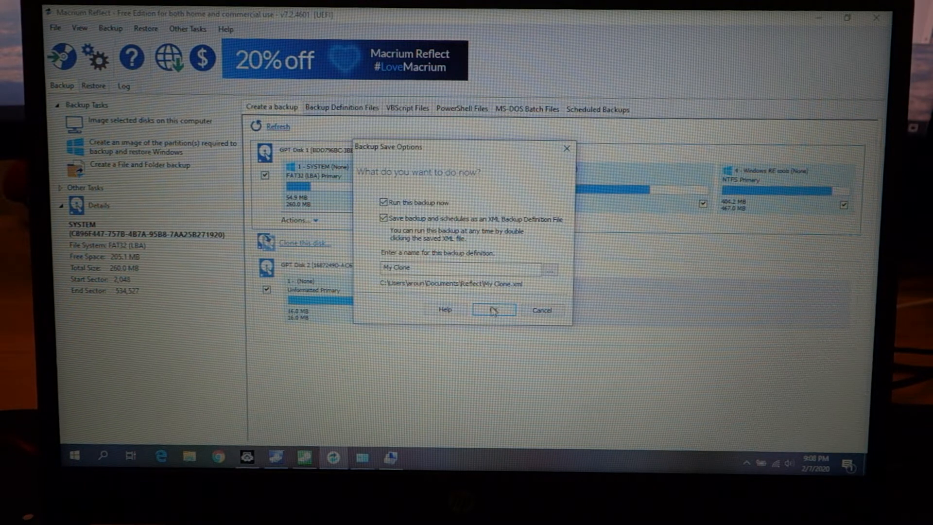
pyautogui.click(493, 310)
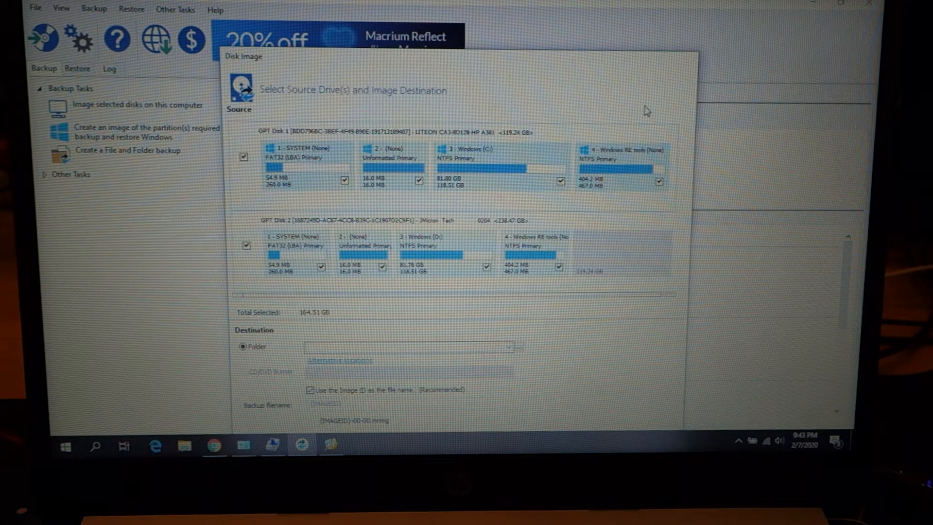
pyautogui.moveTo(417, 290)
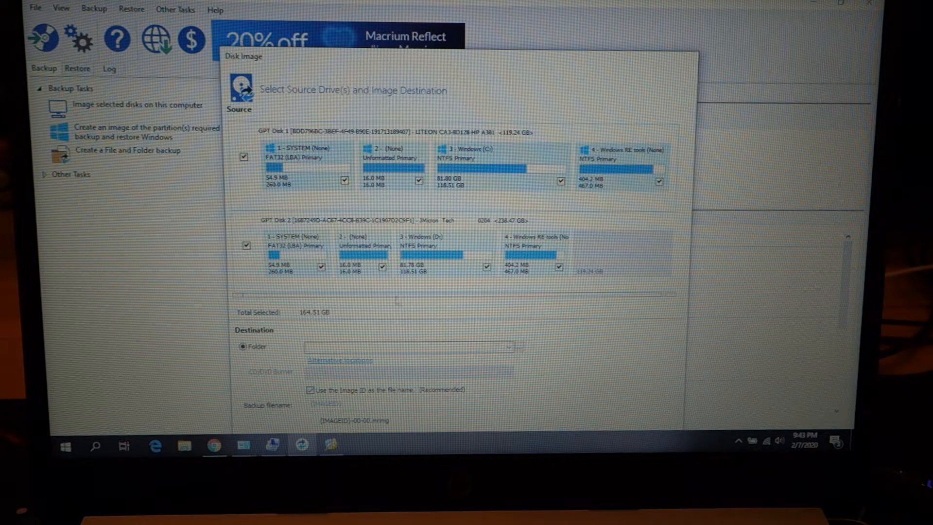
pyautogui.moveTo(626, 249)
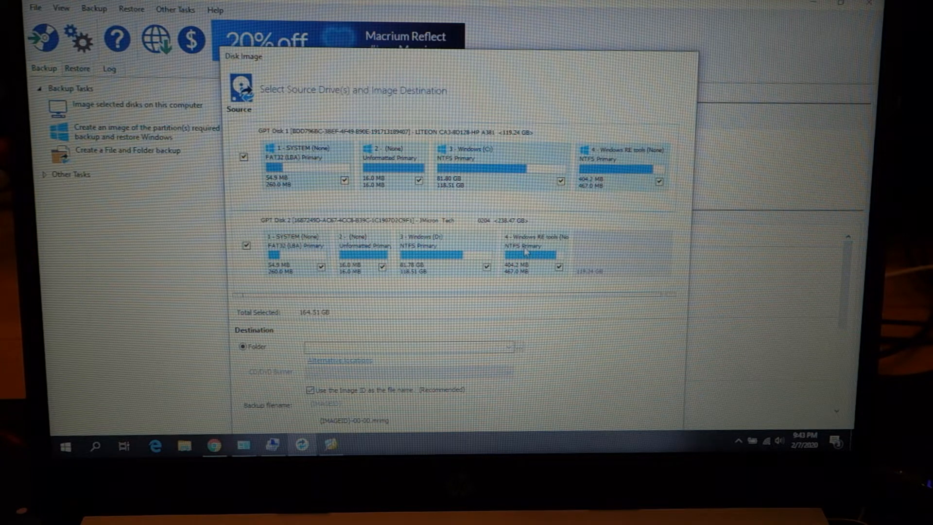
pyautogui.moveTo(533, 245)
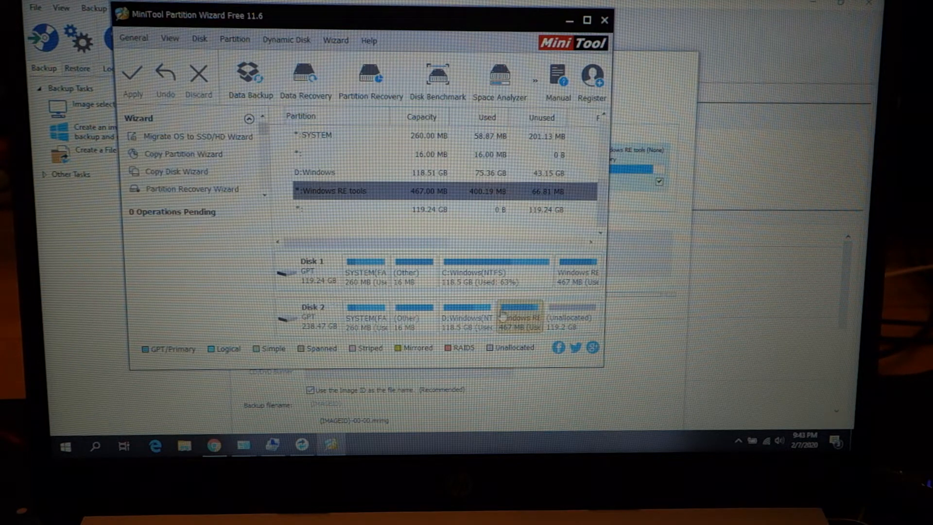
# Step: Move Disk 2's Windows RE tools recovery partition to the end of the disk
pyautogui.rightClick(517, 317)
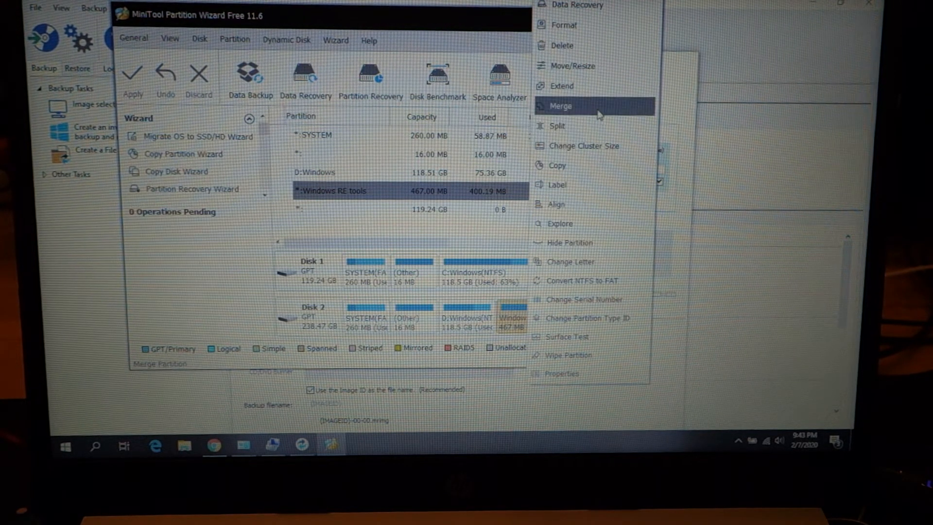
pyautogui.moveTo(589, 65)
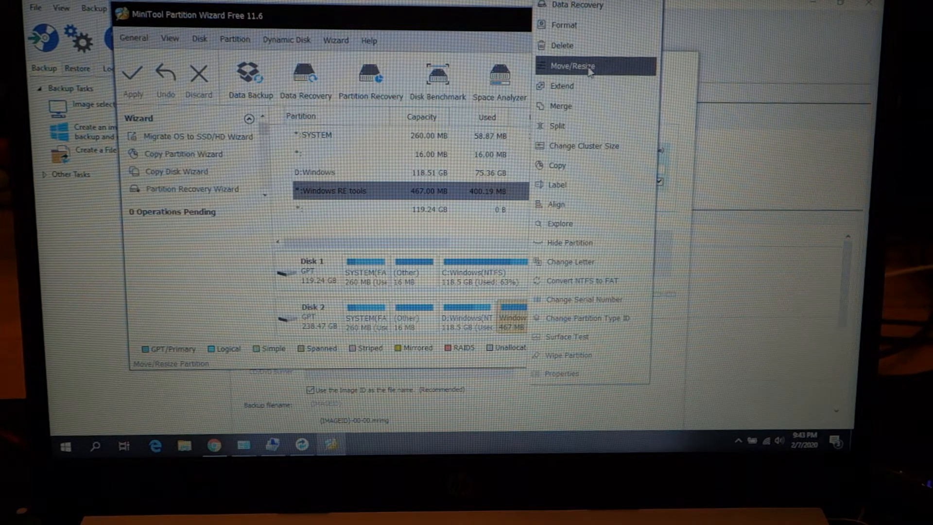
pyautogui.click(573, 66)
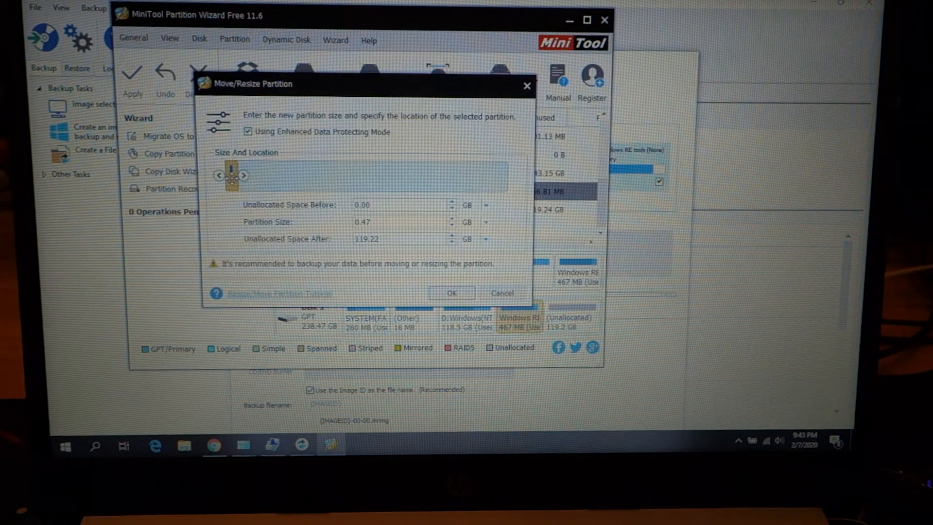
pyautogui.moveTo(231, 175); pyautogui.dragTo(504, 175)
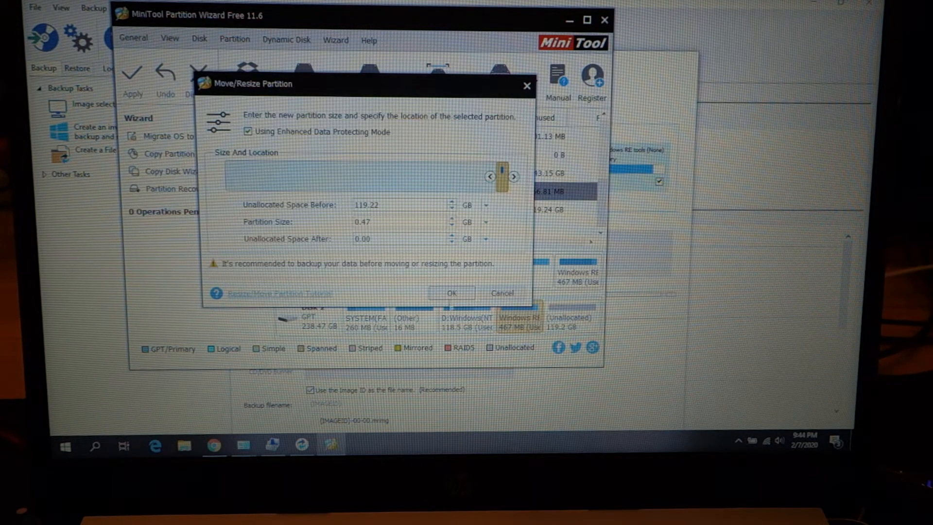
pyautogui.click(450, 293)
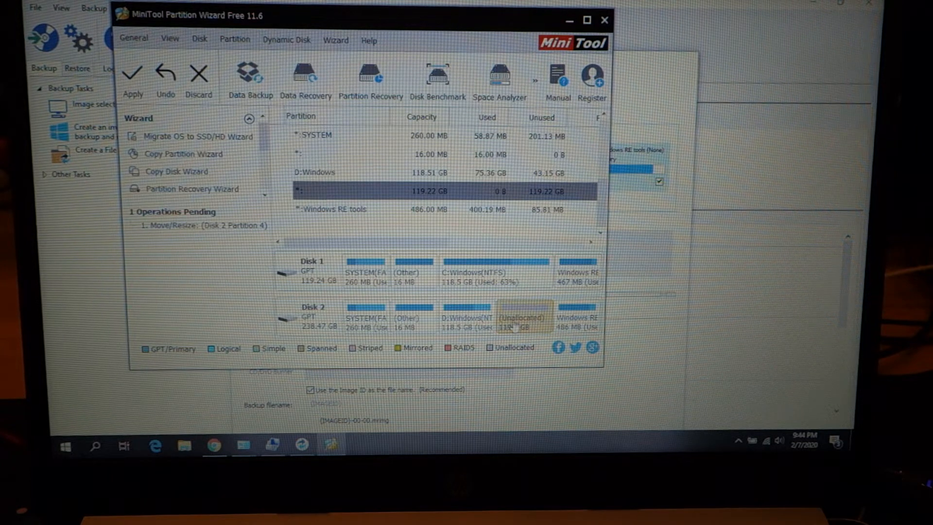
# Step: Extend the D: Windows partition over all unallocated space to 237.73 GB
pyautogui.rightClick(314, 172)
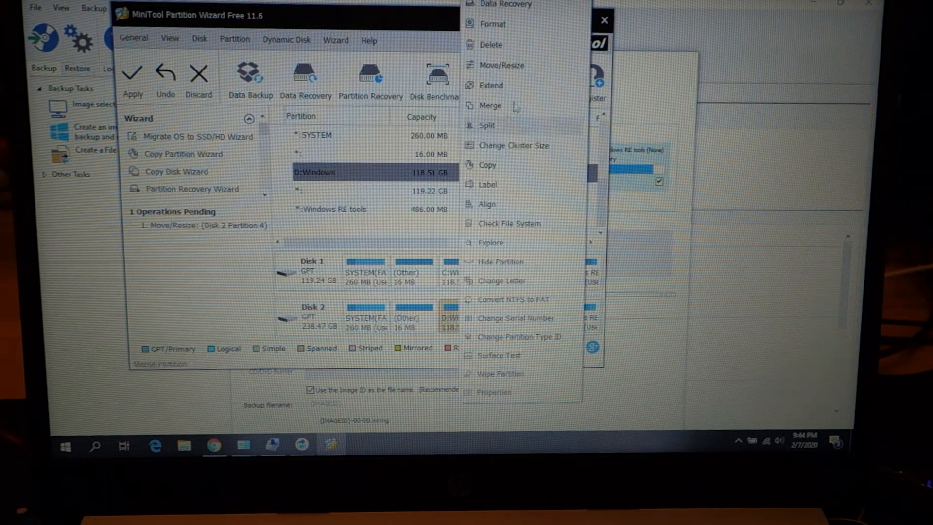
pyautogui.click(501, 65)
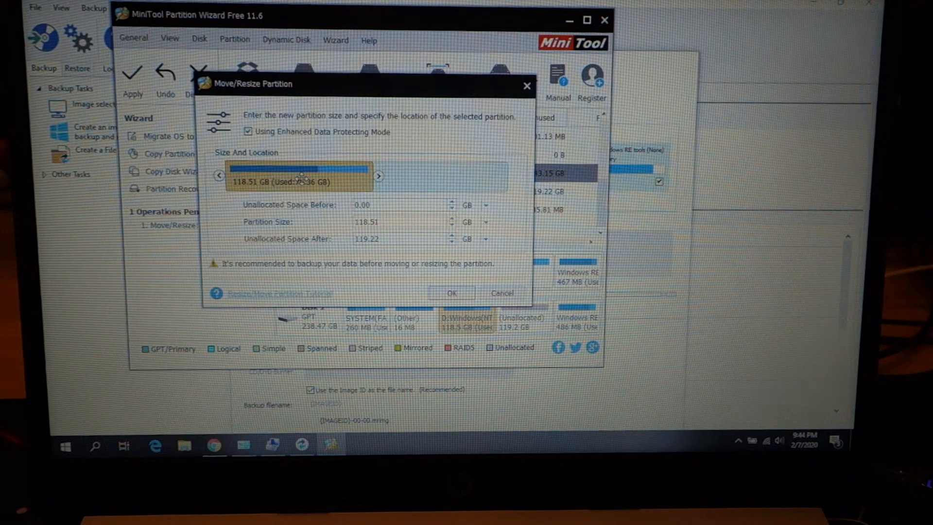
pyautogui.moveTo(378, 174)
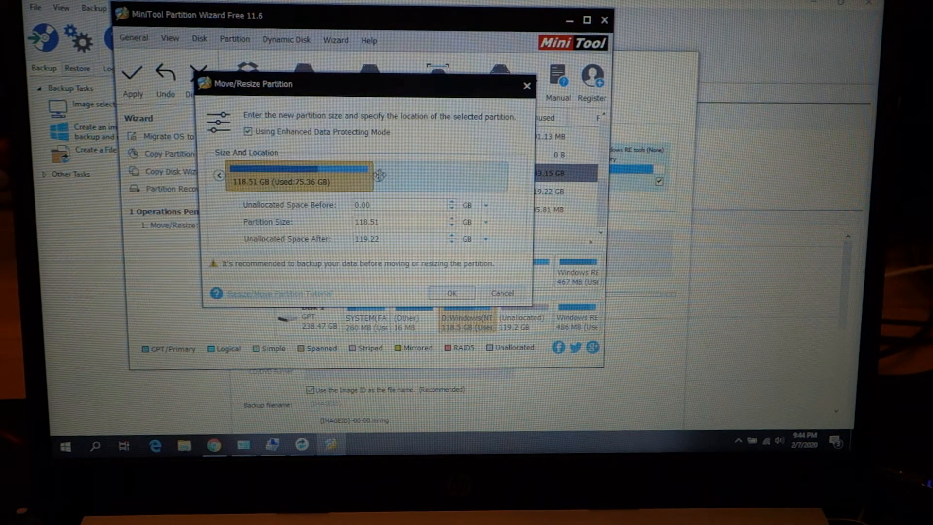
pyautogui.moveTo(375, 175); pyautogui.dragTo(511, 177)
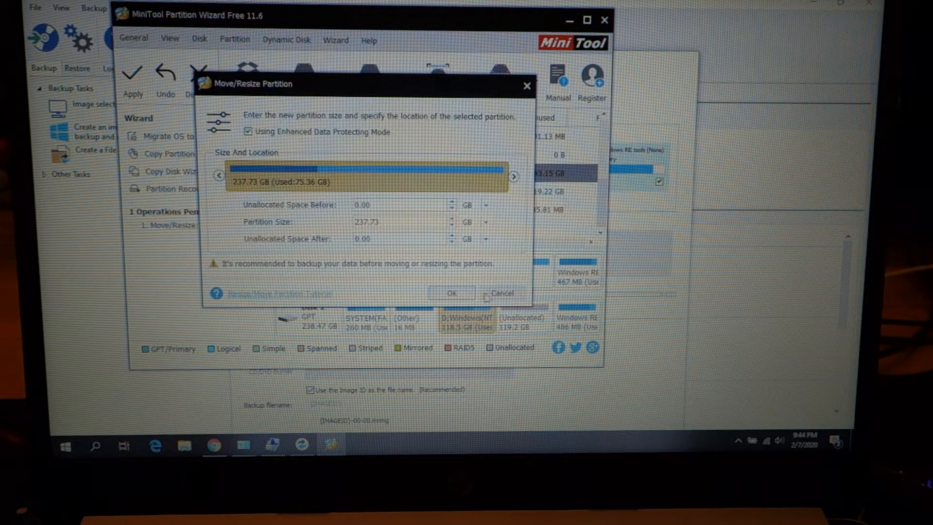
pyautogui.click(451, 294)
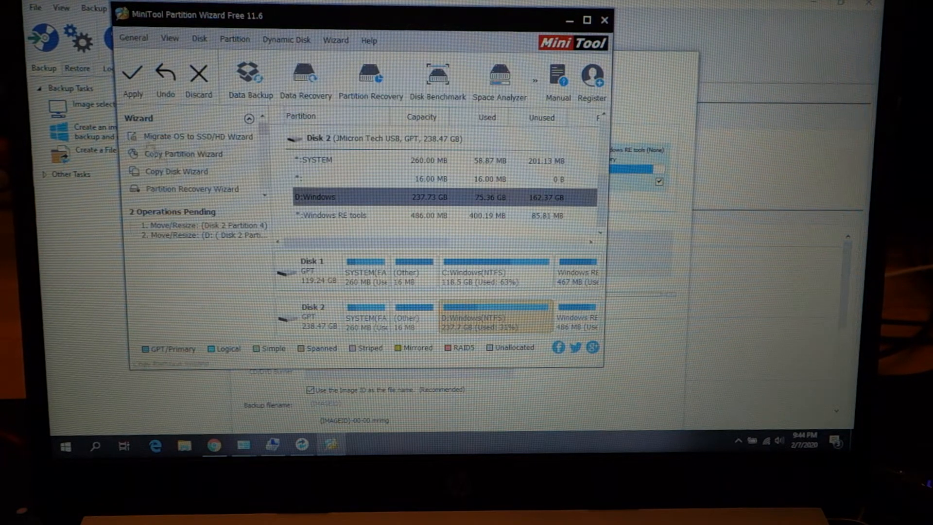
# Step: Apply both pending partition operations, dismiss the success message, and close Partition Wizard
pyautogui.click(132, 80)
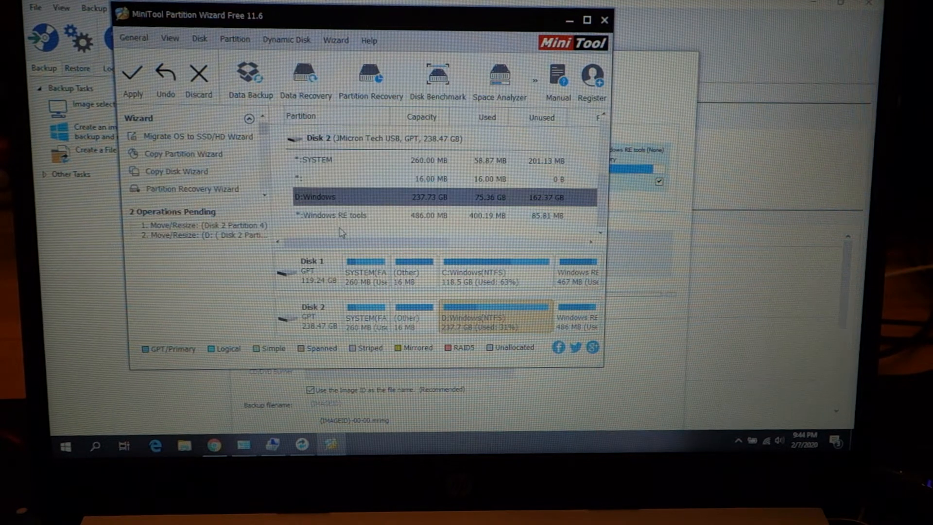
pyautogui.click(133, 81)
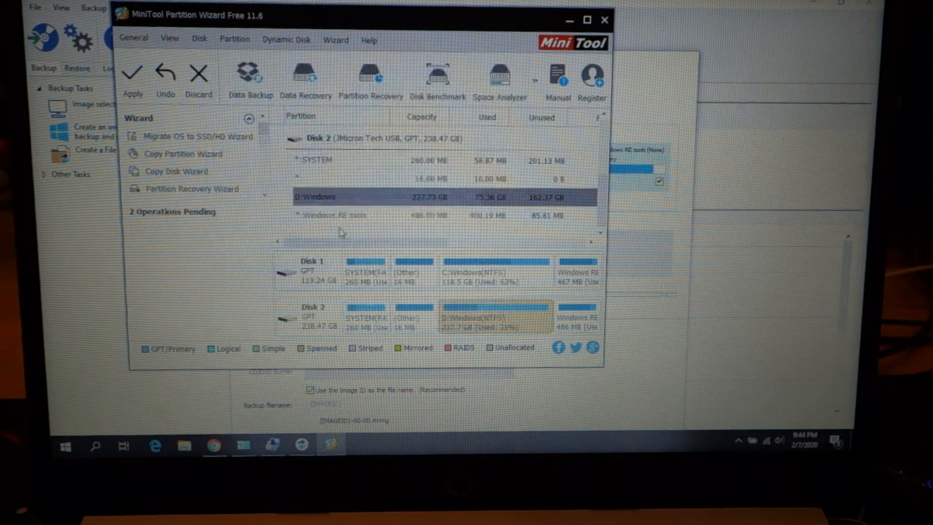
pyautogui.click(133, 80)
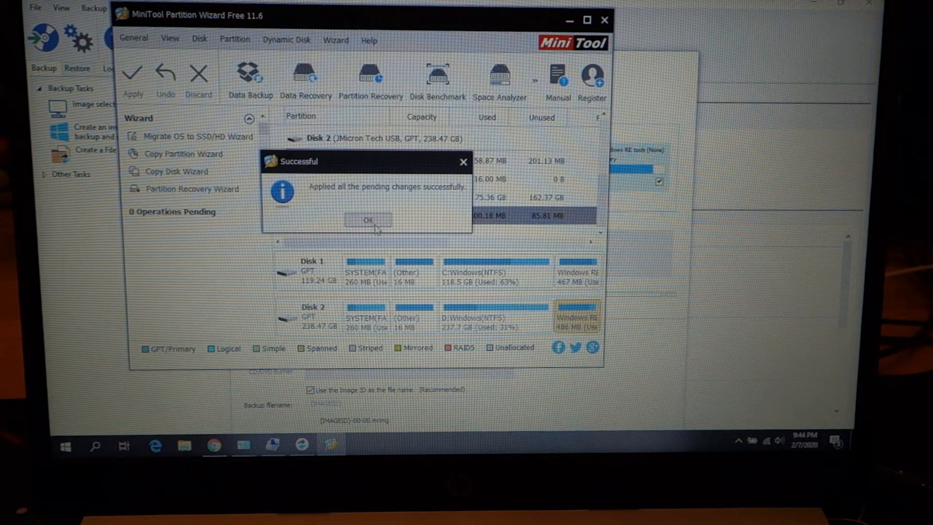
pyautogui.click(368, 220)
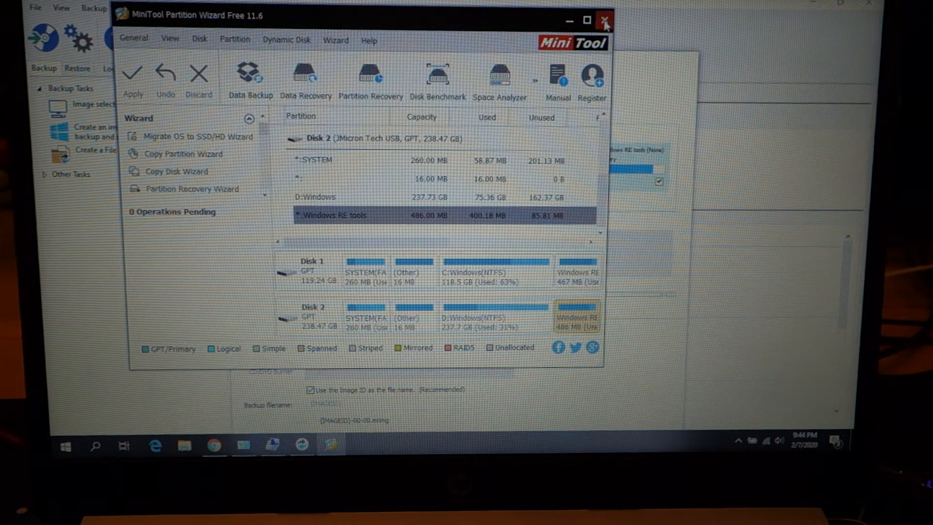
pyautogui.click(605, 21)
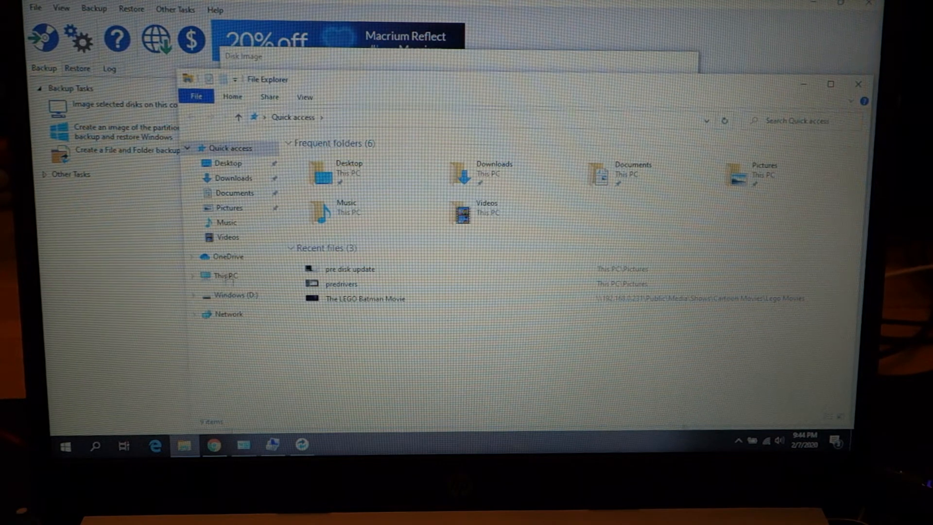
# Step: Show This PC listing Windows (C:) at 118 GB and Windows (D:) at 237 GB
pyautogui.click(226, 276)
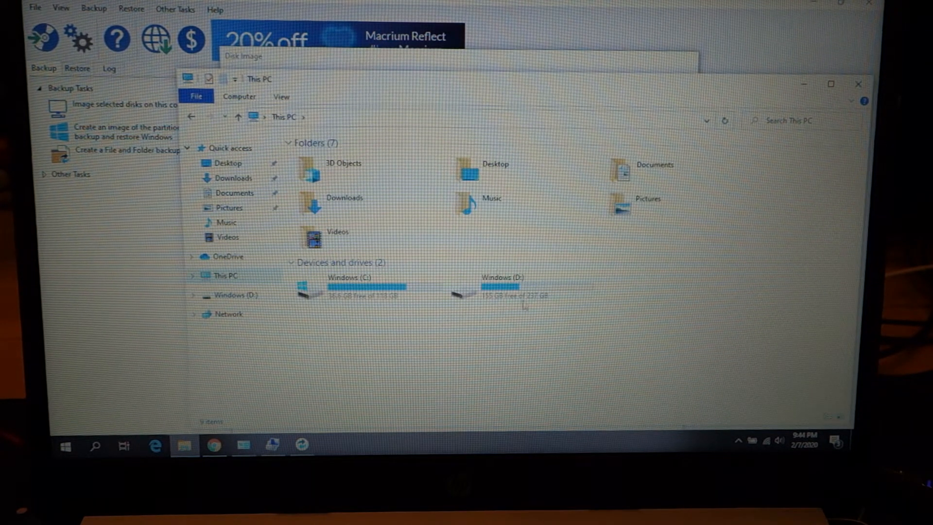
pyautogui.moveTo(482, 305)
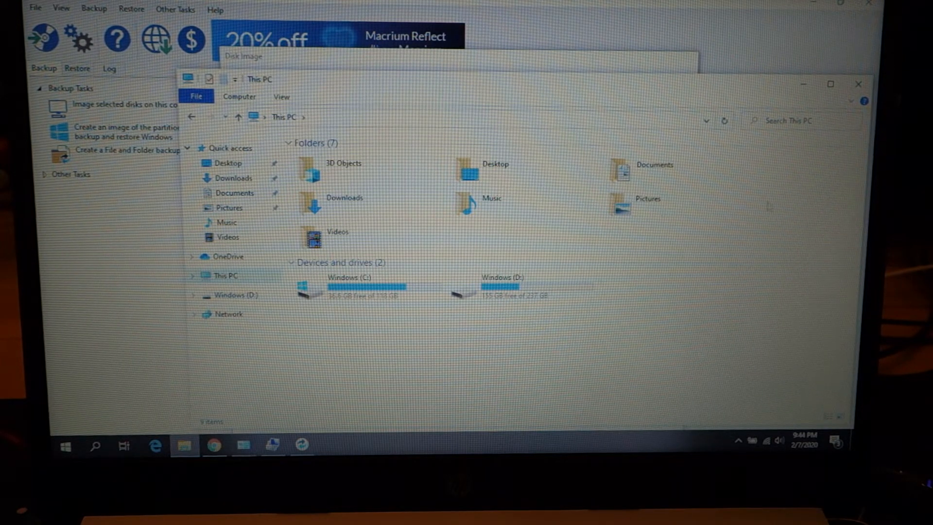
pyautogui.moveTo(426, 239)
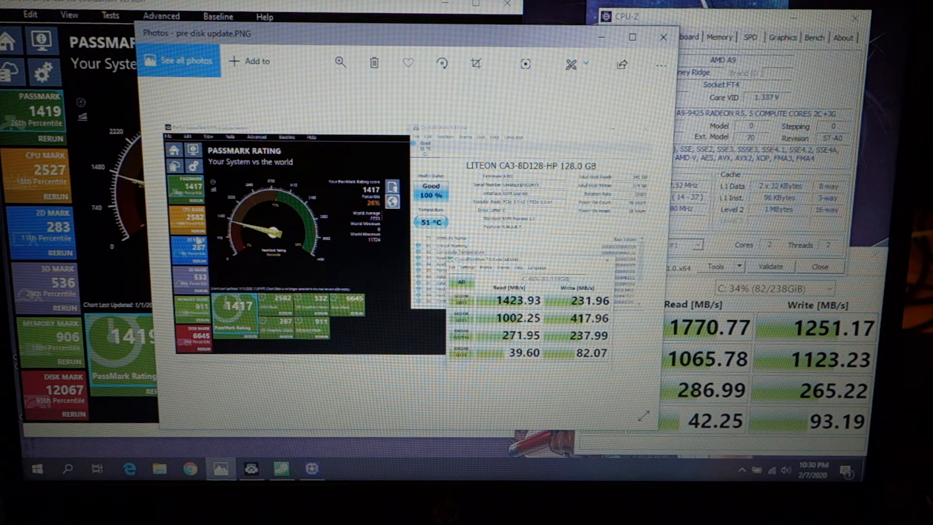
pyautogui.moveTo(51, 172)
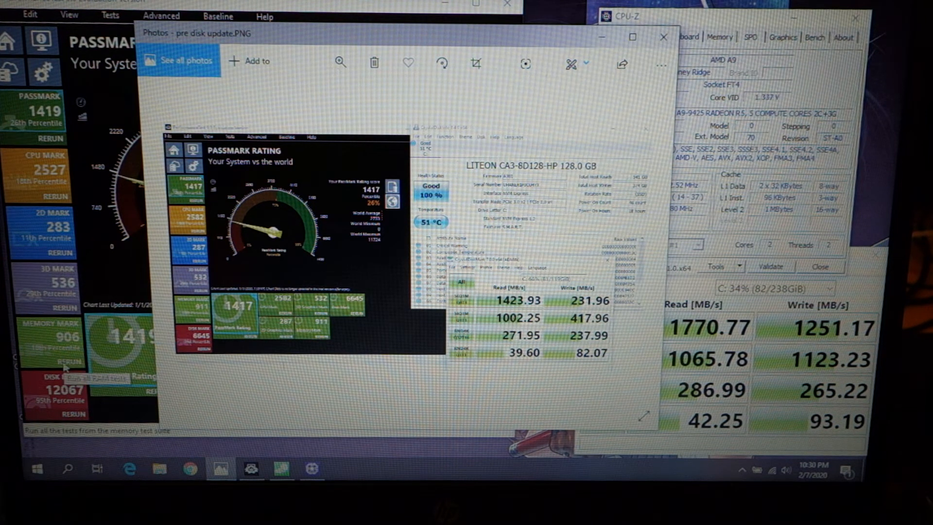
pyautogui.moveTo(63, 384)
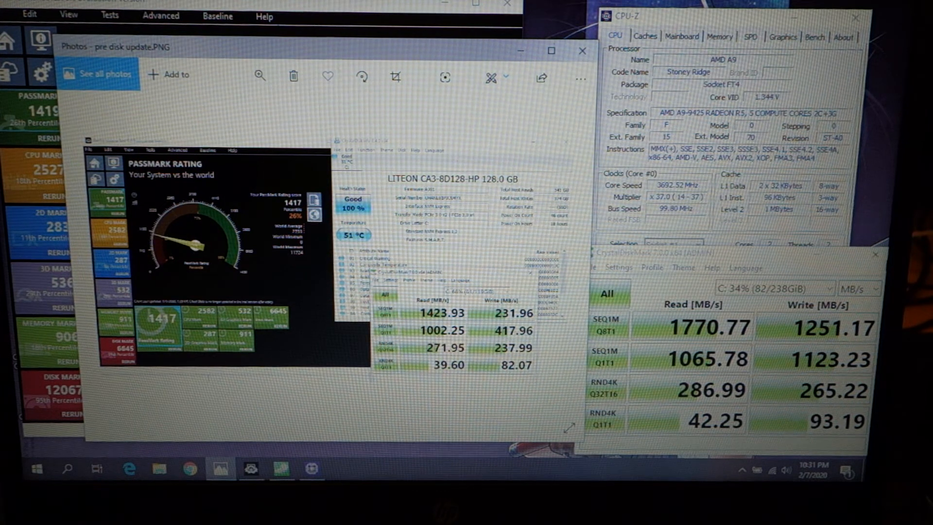
pyautogui.moveTo(875, 254)
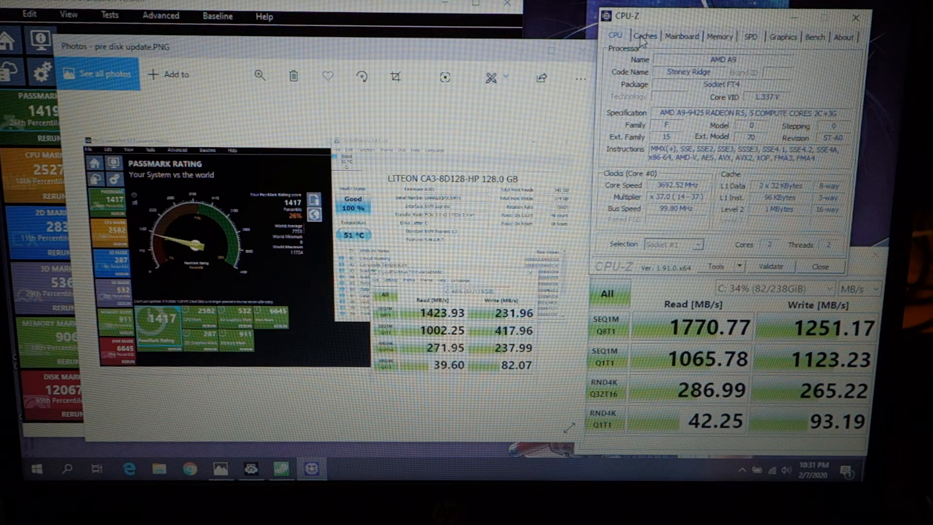
# Step: Check the 12 GB single-channel DDR4 memory summary, then slot #1's 8 GB Team Group DDR4-2666 SPD details
pyautogui.click(719, 37)
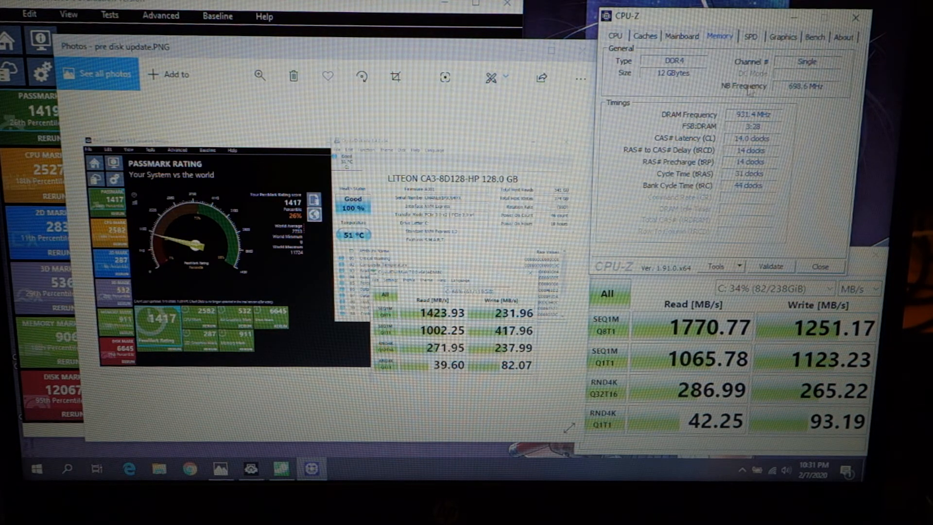
pyautogui.moveTo(739, 76)
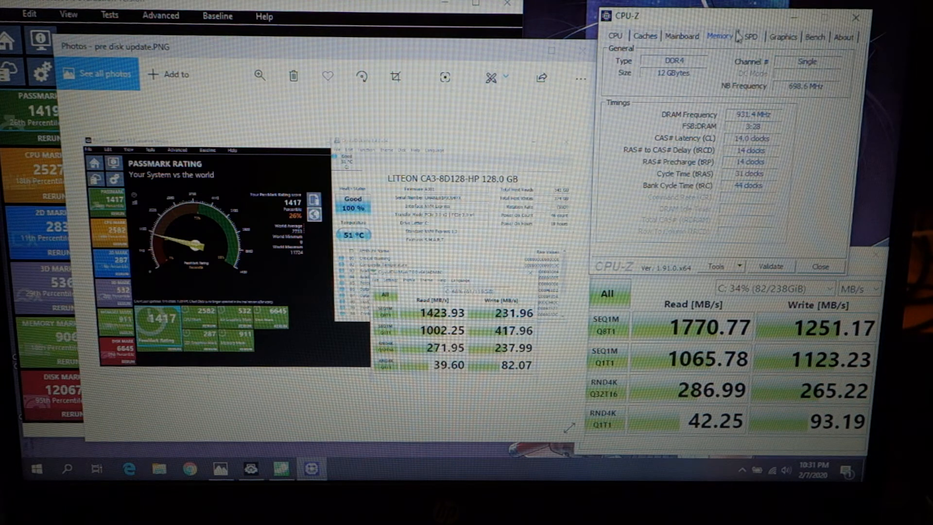
pyautogui.moveTo(758, 42)
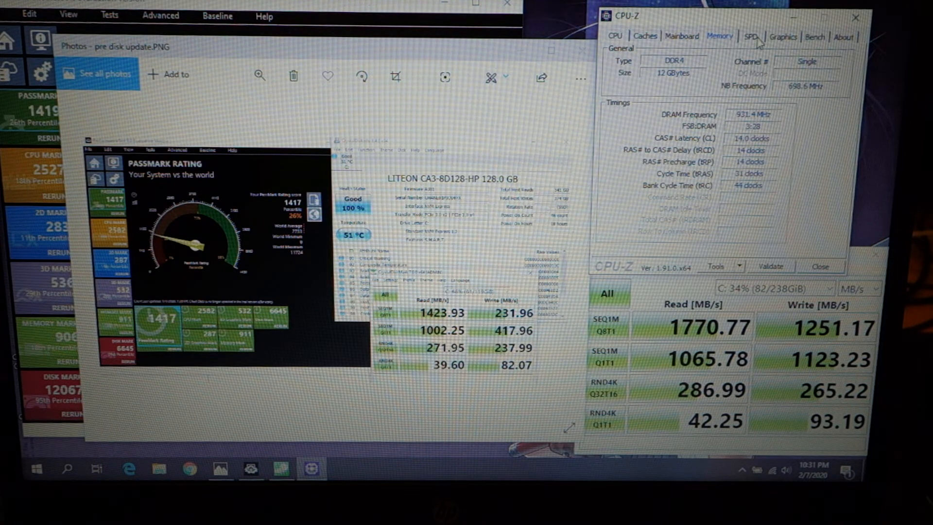
pyautogui.click(750, 36)
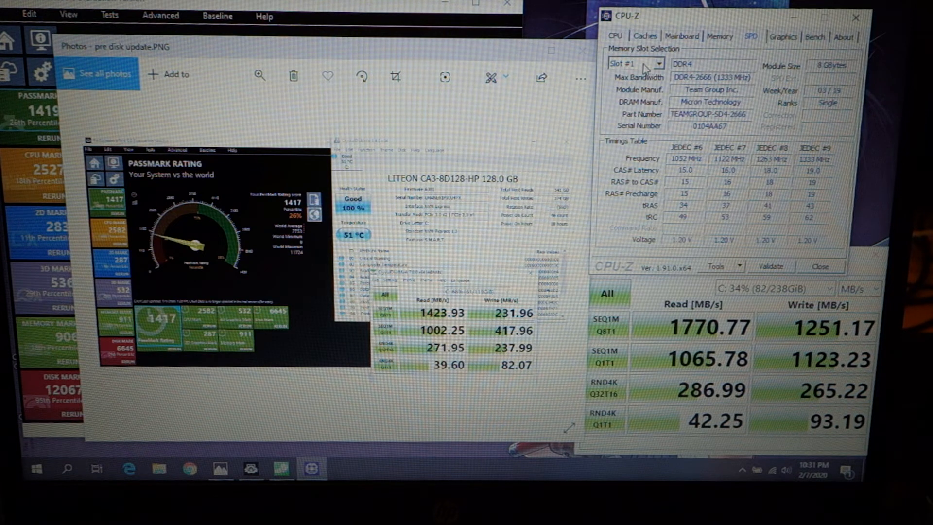
pyautogui.click(662, 64)
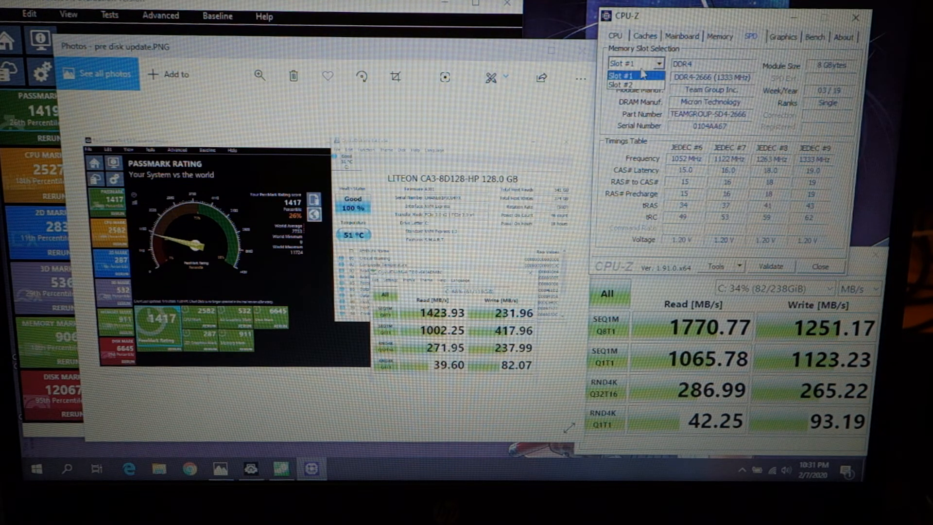
pyautogui.click(626, 85)
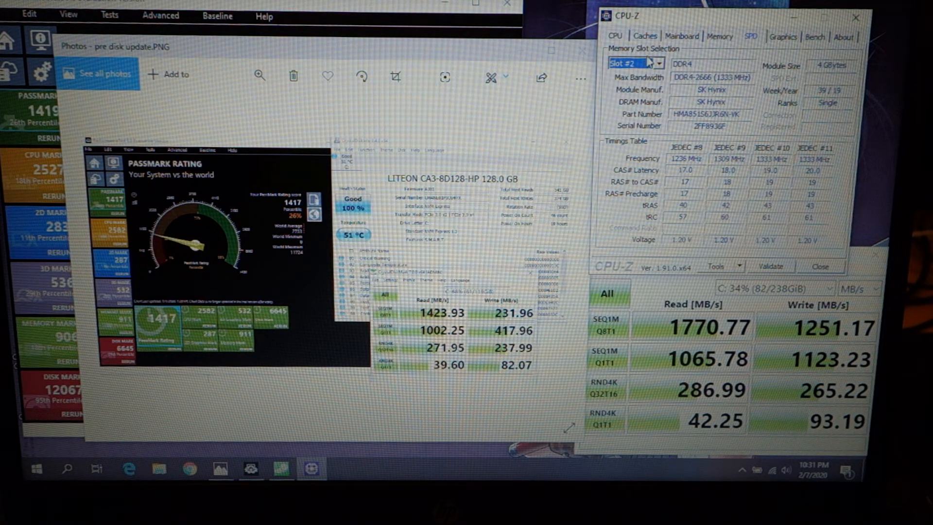
pyautogui.moveTo(644, 64)
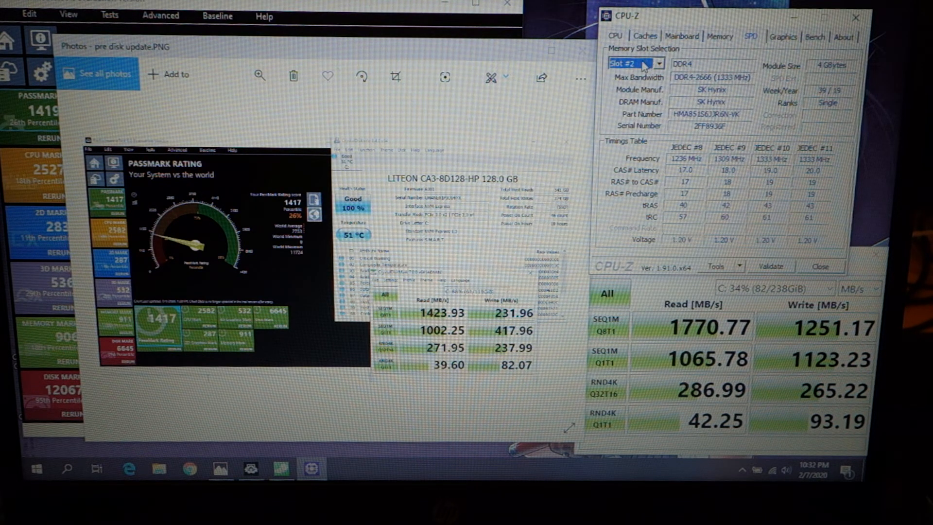
pyautogui.click(636, 64)
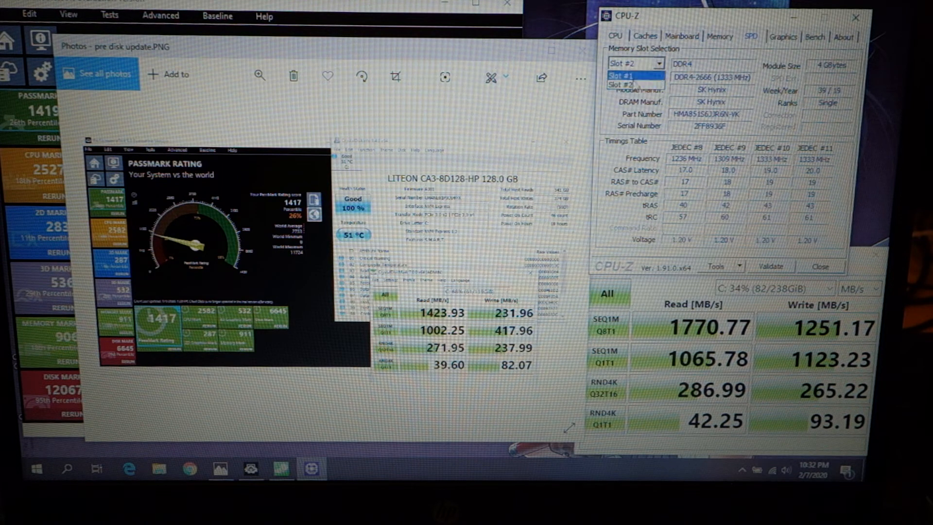
pyautogui.click(636, 63)
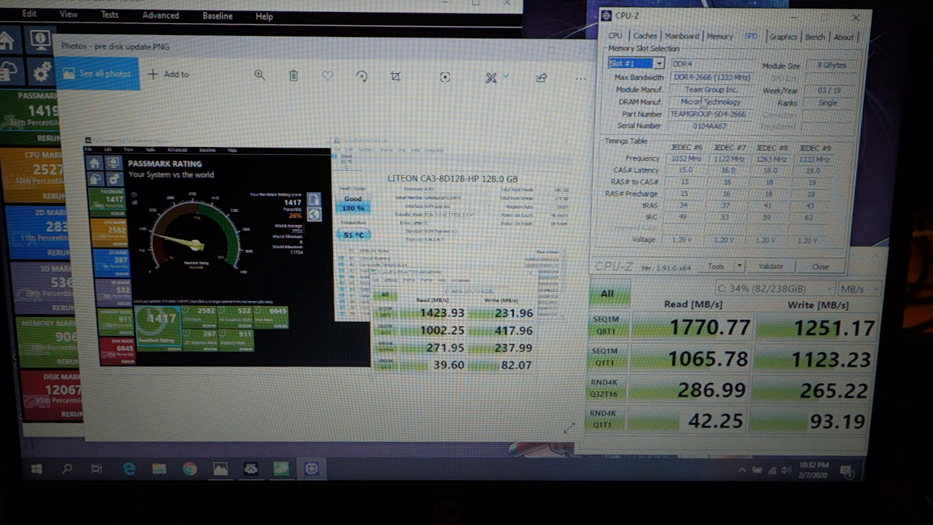
pyautogui.moveTo(697, 49)
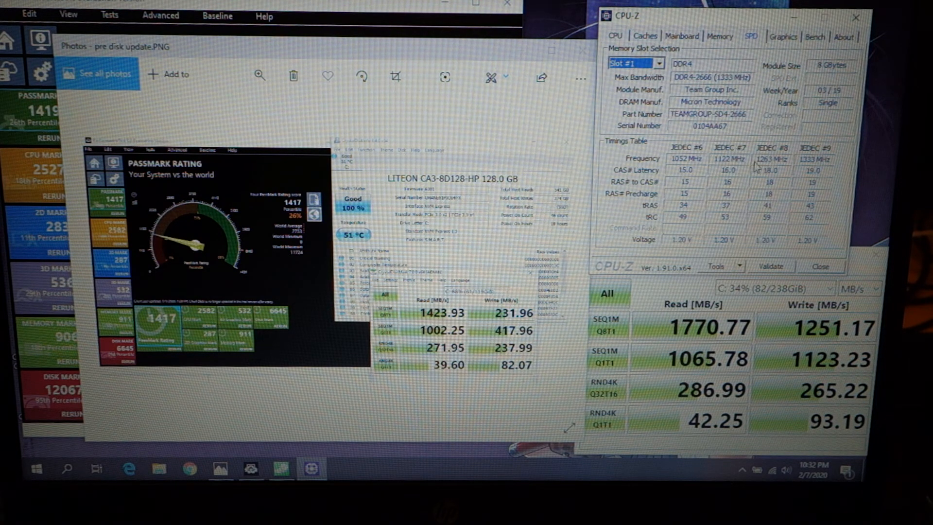
pyautogui.moveTo(670, 180)
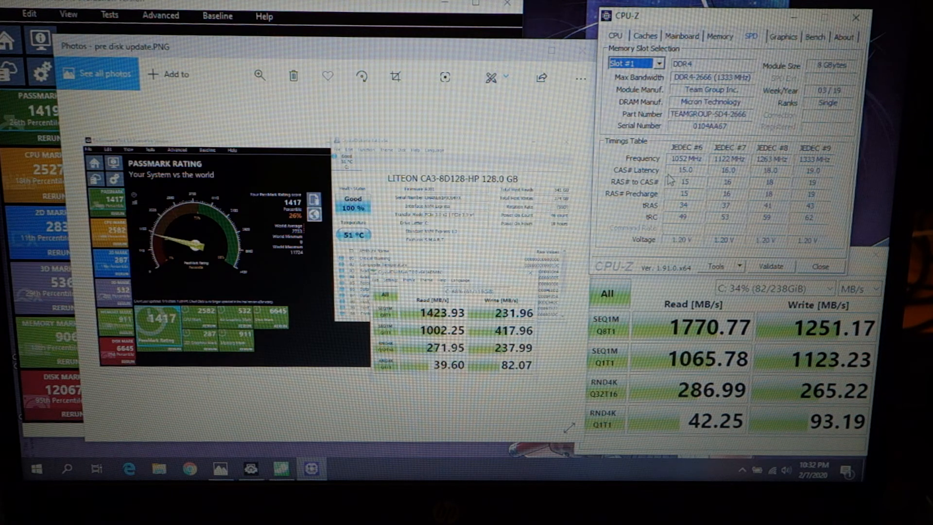